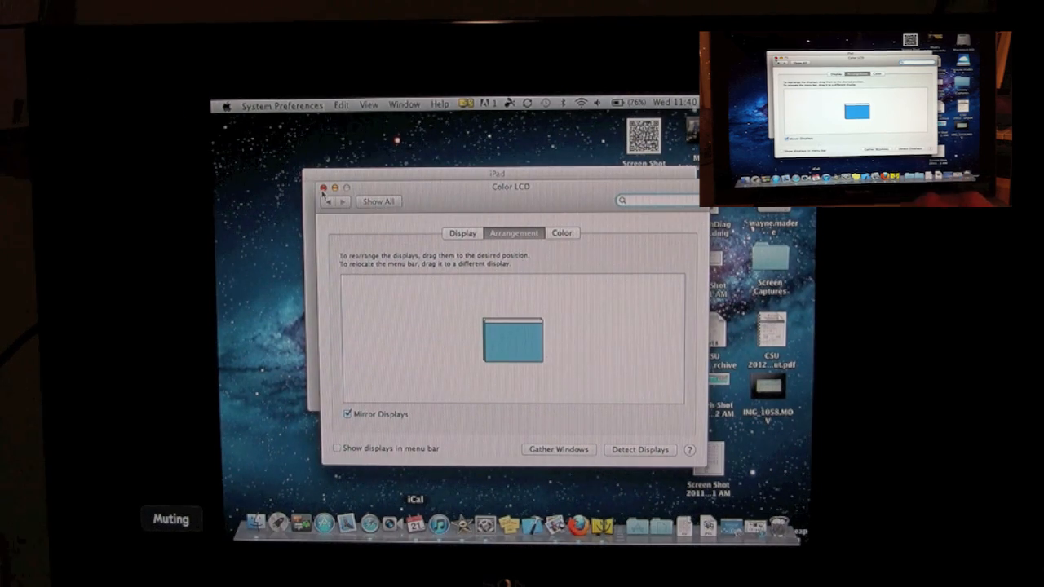
# Close the Color LCD settings window to return to the H2TechVideos YouTube page.
pyautogui.click(326, 187)
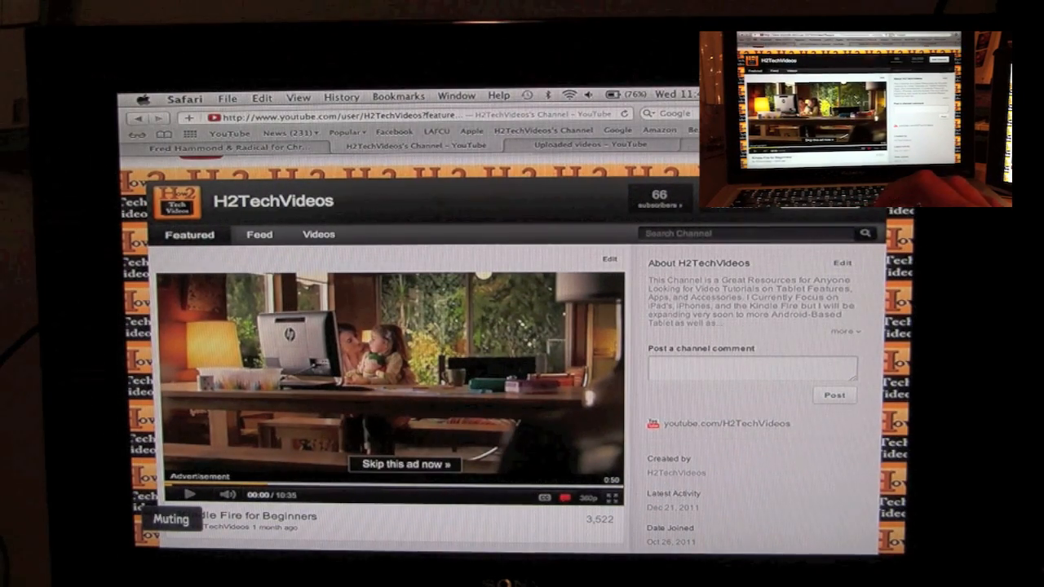
# Search Spotlight for "system" to bring up System Preferences.
pyautogui.write('system')
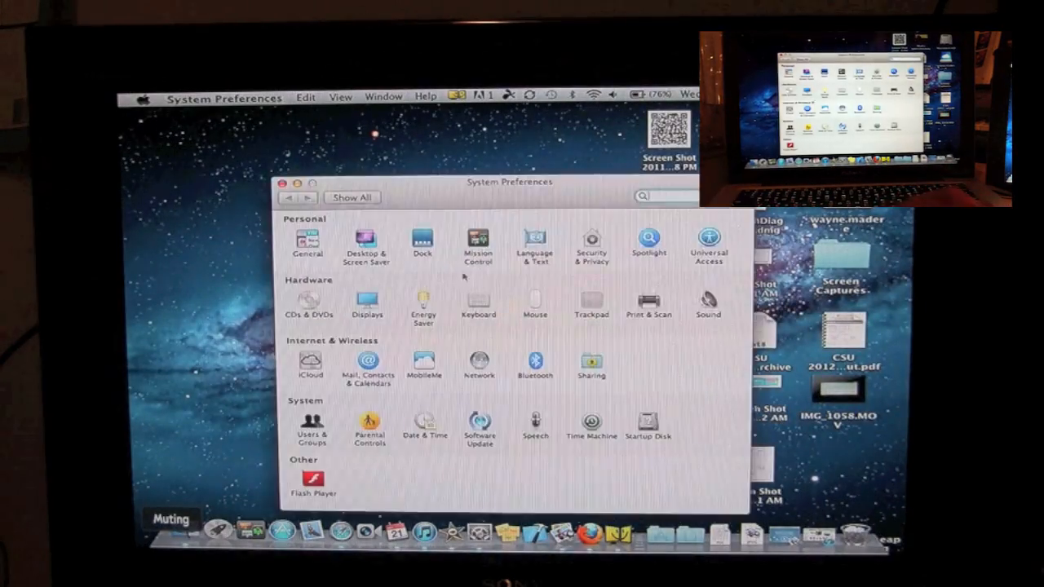
# Open Displays and view the Display tab's resolution list.
pyautogui.click(367, 302)
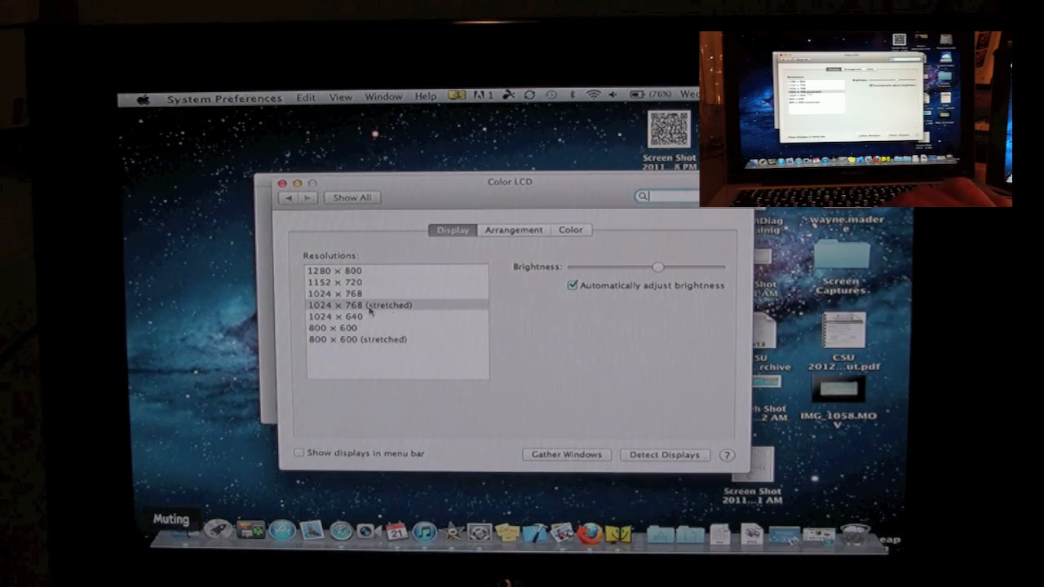
pyautogui.click(514, 229)
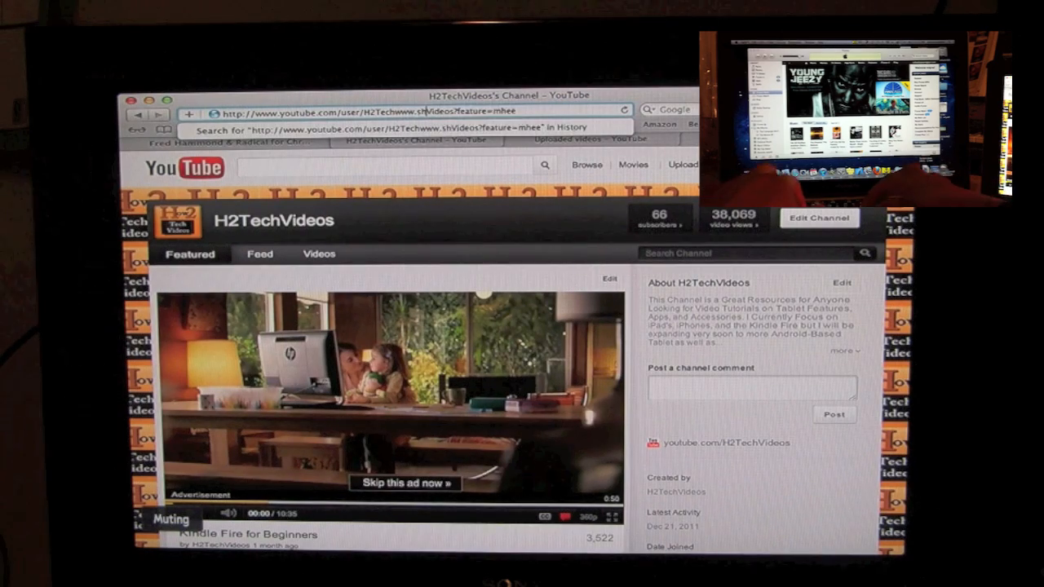
pyautogui.write('ape')
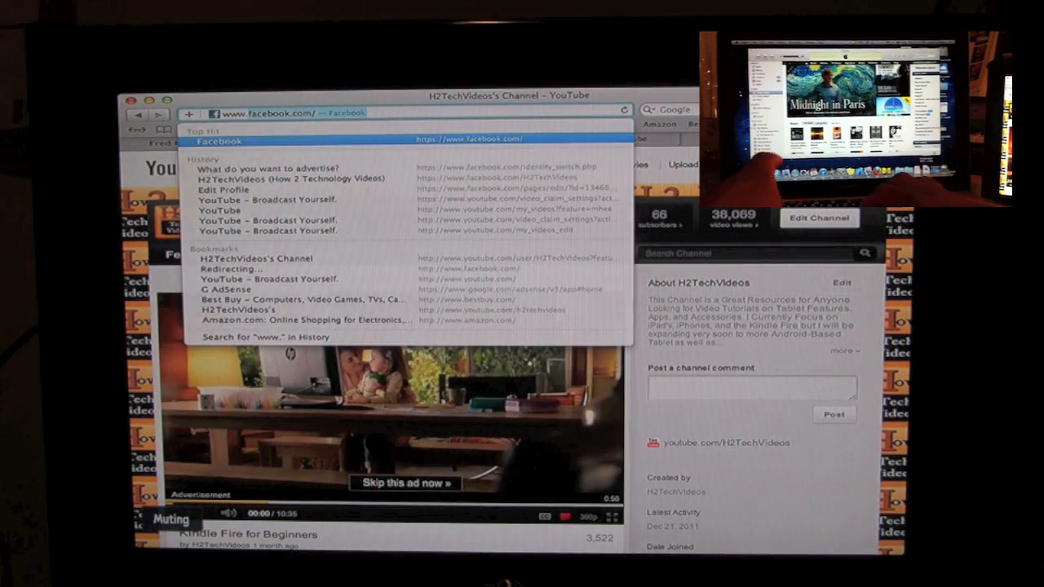
pyautogui.write('www.shapes')
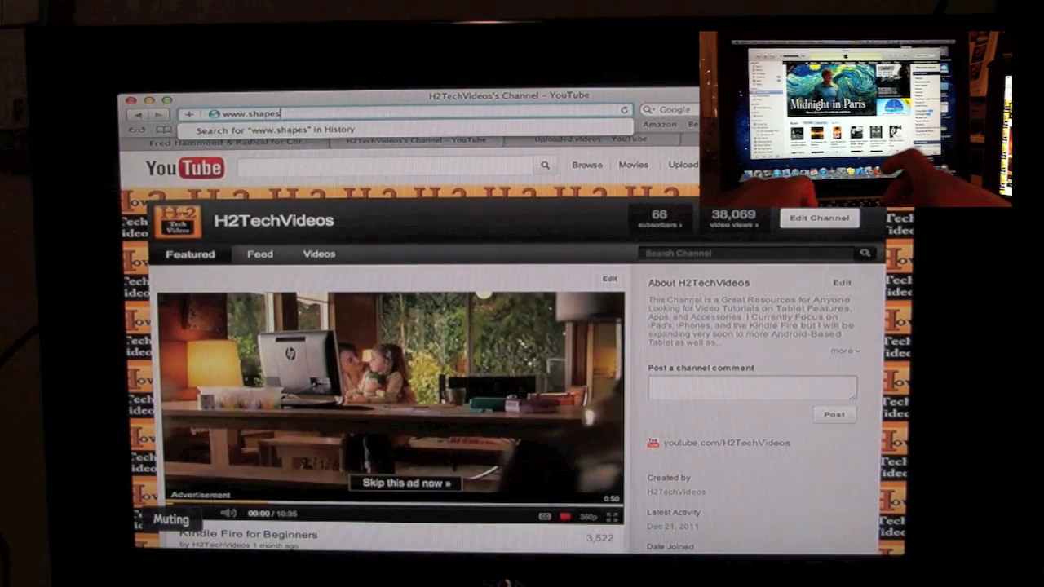
pyautogui.write('ervies')
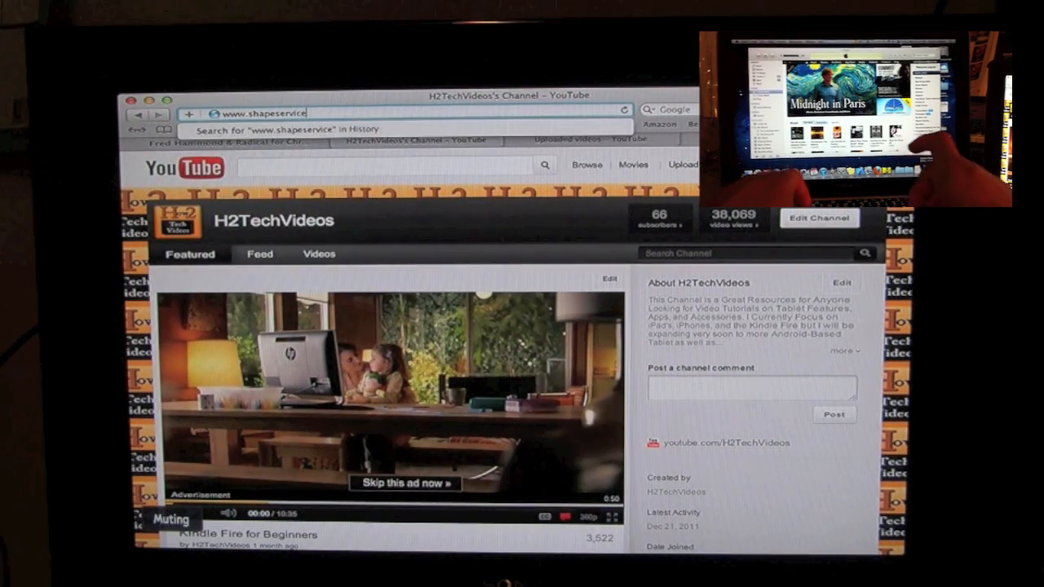
pyautogui.write('s.com/i')
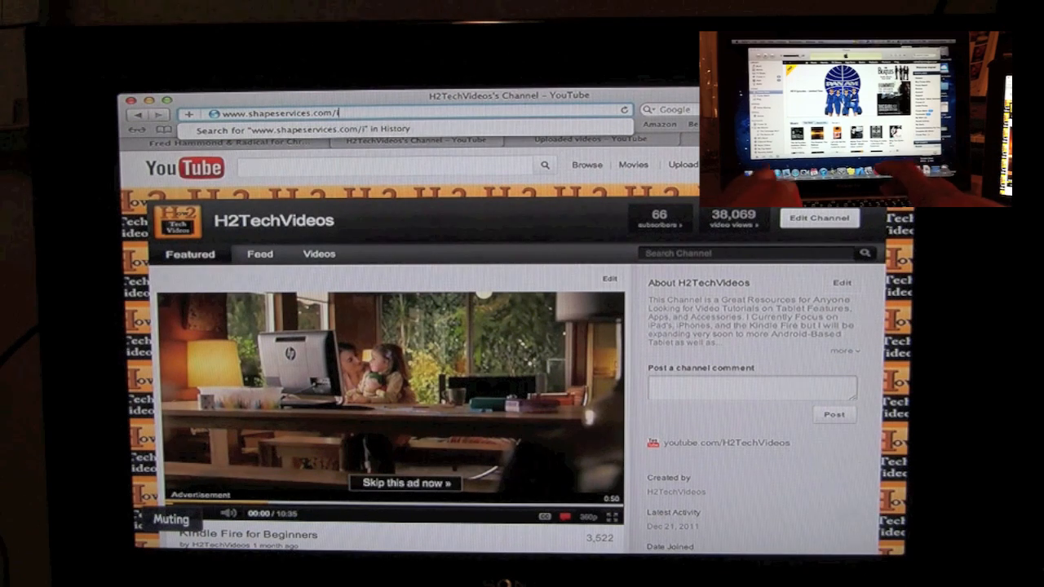
pyautogui.write('display&platform=')
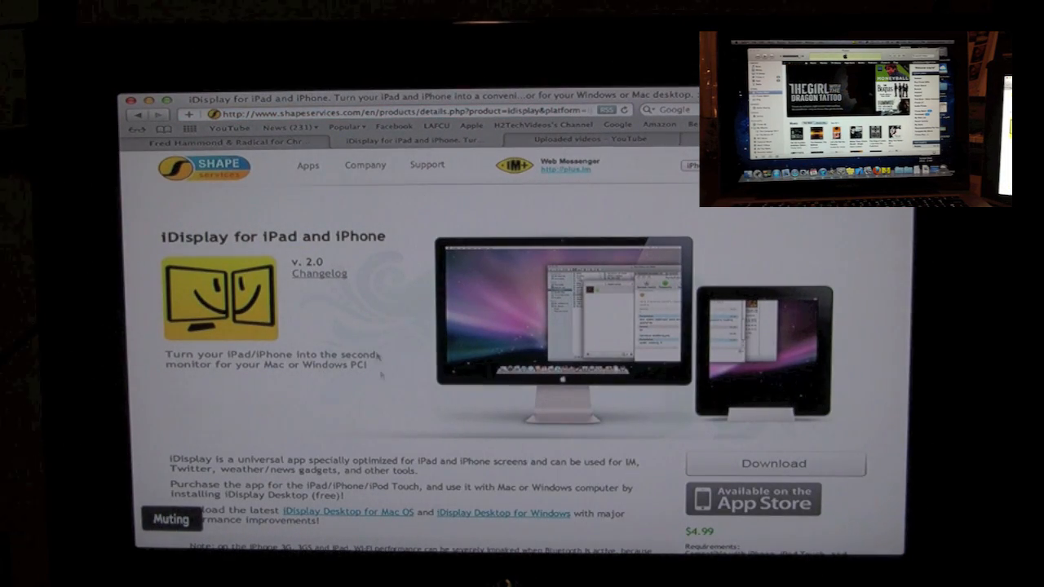
# Scroll the iDisplay page down to the Features section and demo video.
pyautogui.scroll(-3)
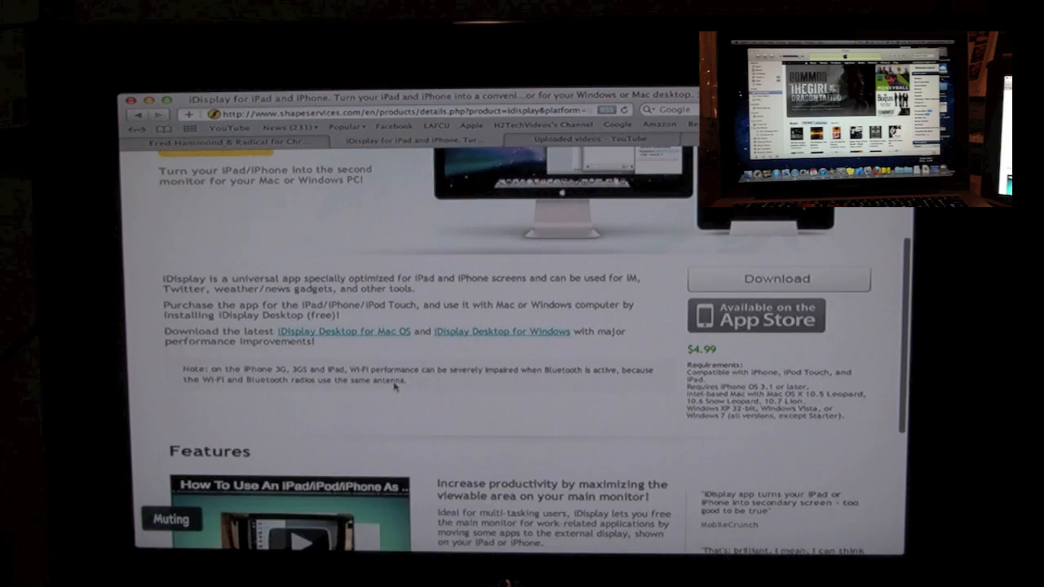
pyautogui.scroll(-3)
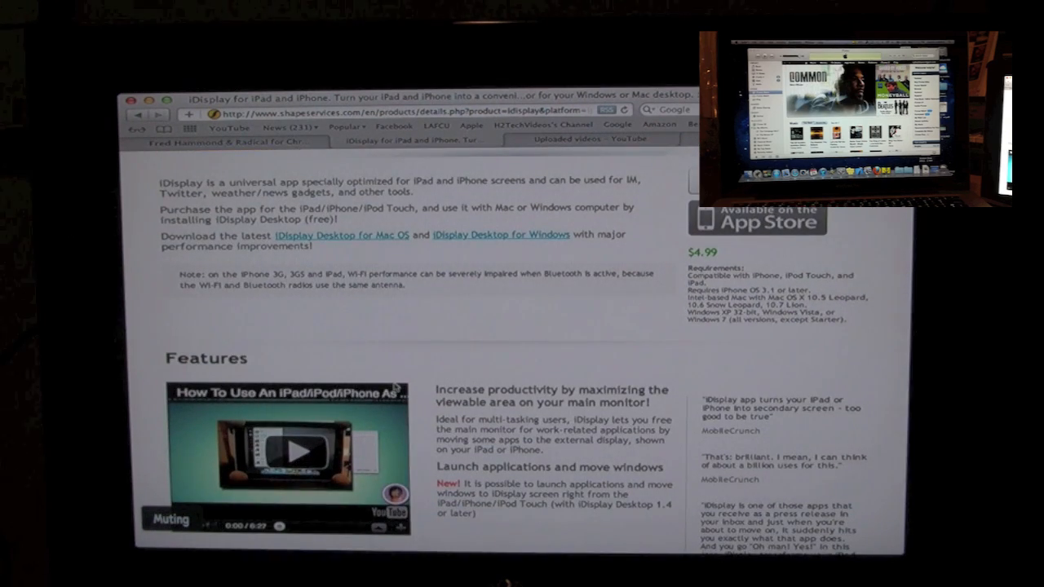